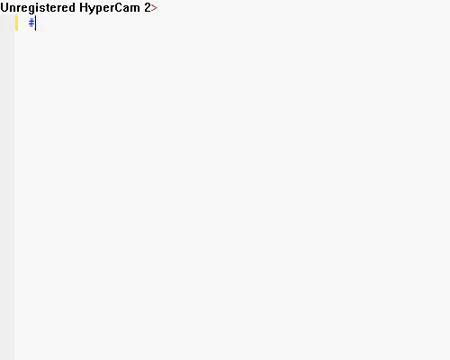
- Write main with windows.h and a Query string selecting DOWNLOAD from BOTNET where DOWNLOAD=MAINFRAME/NULL
{"action": "type", "text": "#include <windows.h>"}
{"action": "left_click", "coordinate": [237, 53]}
{"action": "type", "text": "int main( "}
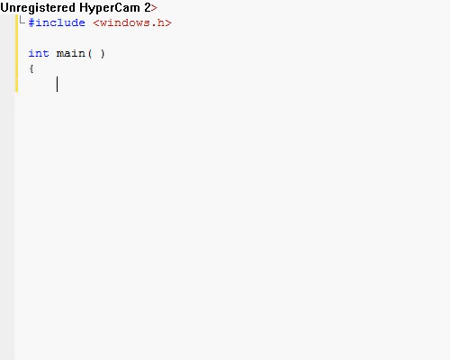
{"action": "type", "text": "return 0;"}
{"action": "type", "text": "};"}
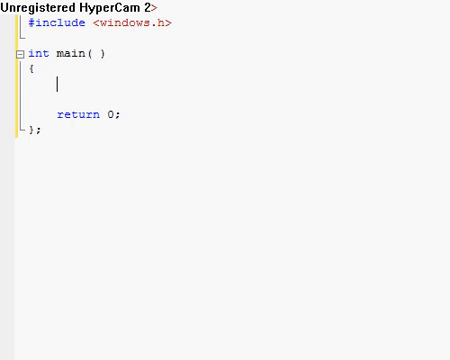
{"action": "type", "text": "char* Q"}
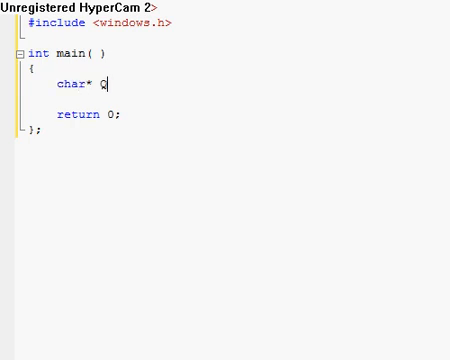
{"action": "type", "text": "uery = \"SEL"}
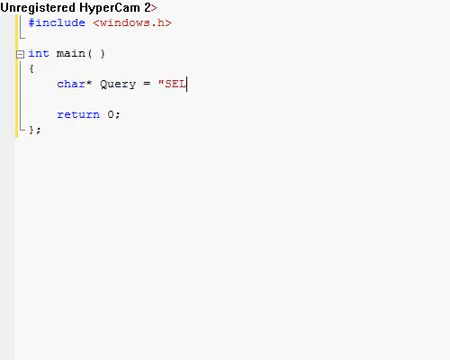
{"action": "type", "text": "ECT * DOWNLOAD"}
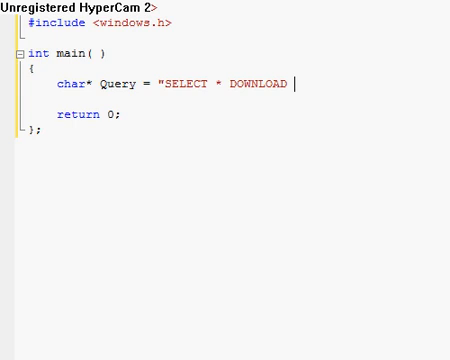
{"action": "type", "text": "FROM DATABASE B"}
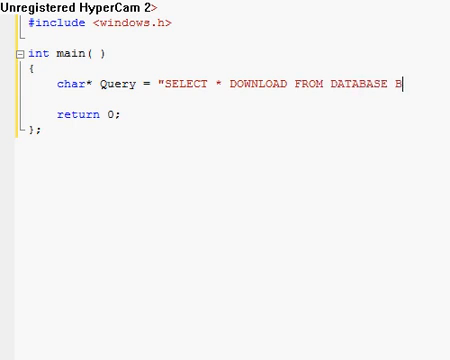
{"action": "type", "text": "OTNET"}
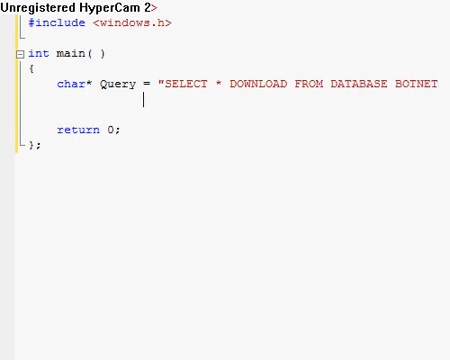
{"action": "type", "text": "WHER"}
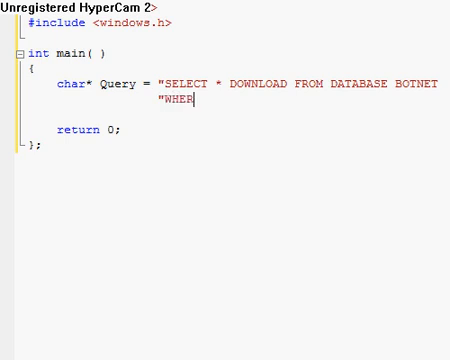
{"action": "type", "text": "E DOWNLOAD="}
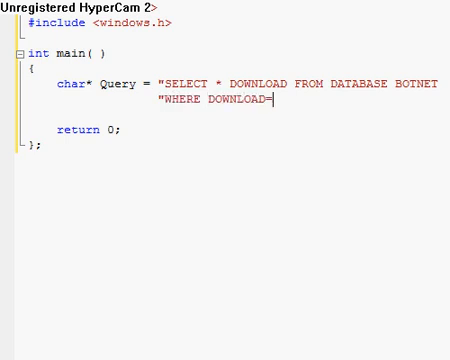
{"action": "type", "text": "MAINFRAME/NU"}
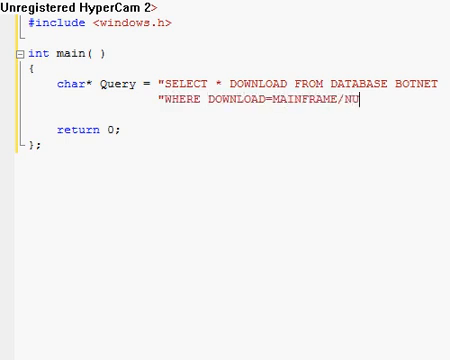
{"action": "type", "text": "LL\";"}
{"action": "type", "text": "__asm"}
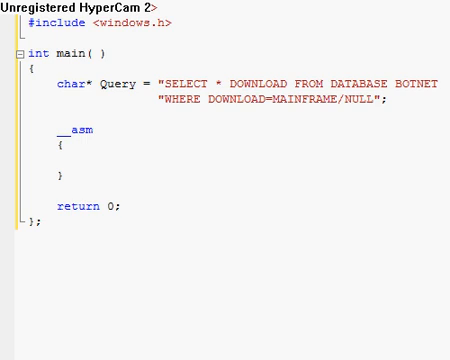
- Inside the empty __asm block, begin the first instruction, push Query
{"action": "left_click", "coordinate": [88, 153]}
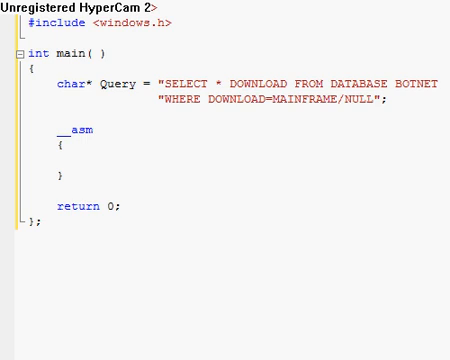
{"action": "type", "text": "push Que"}
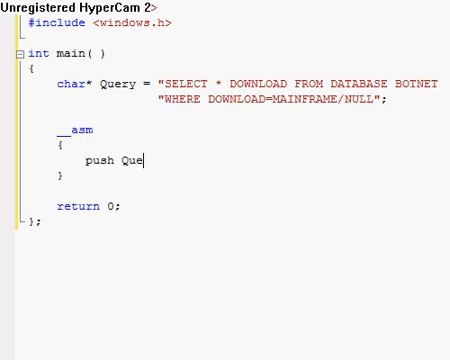
- Finish push Query and add mov ebp, esp, push ebp and xor ebp, 0x32
{"action": "type", "text": "ry"}
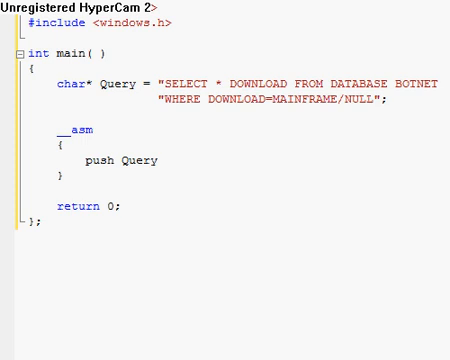
{"action": "left_click", "coordinate": [158, 159]}
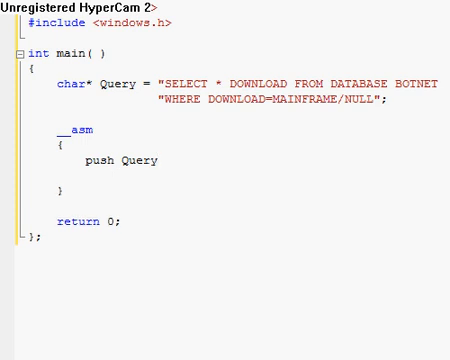
{"action": "type", "text": "mov"}
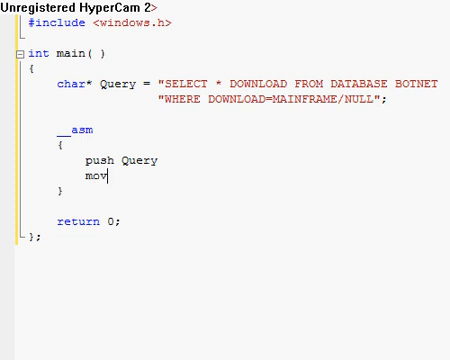
{"action": "type", "text": "ebp, esp"}
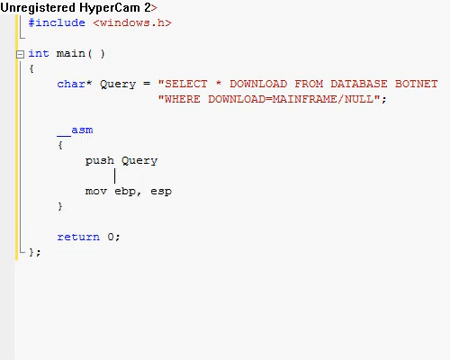
{"action": "type", "text": "push e"}
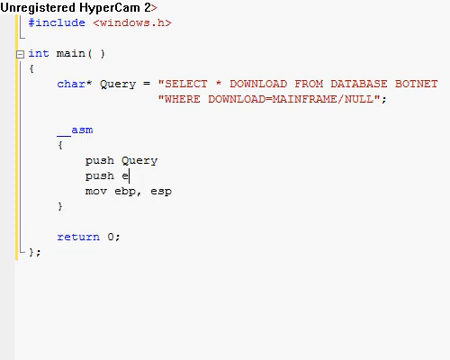
{"action": "type", "text": "bp"}
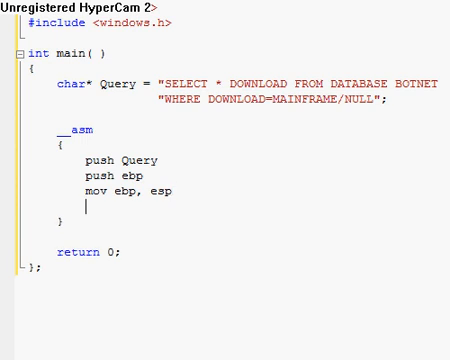
{"action": "type", "text": "xor ebp"}
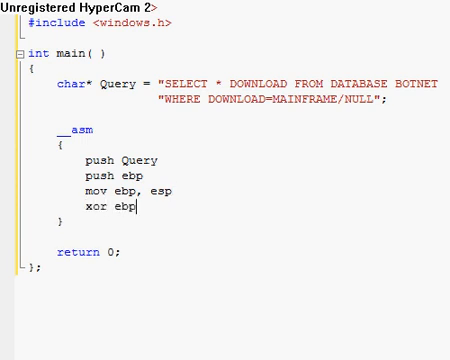
{"action": "type", "text": ", 0x32"}
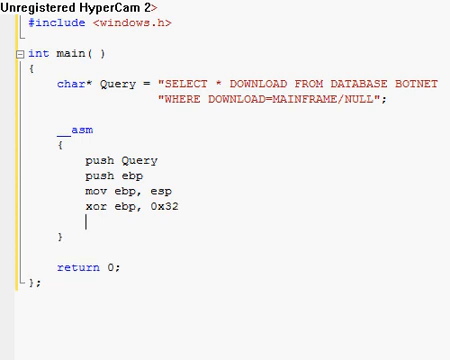
- Add call dword ptr ds:[ExitProcess] with the comment '- NULL VALUE'
{"action": "type", "text": "call dword ptr ds:["}
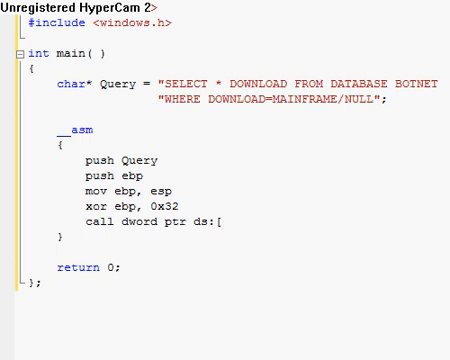
{"action": "type", "text": "ExitProcess]"}
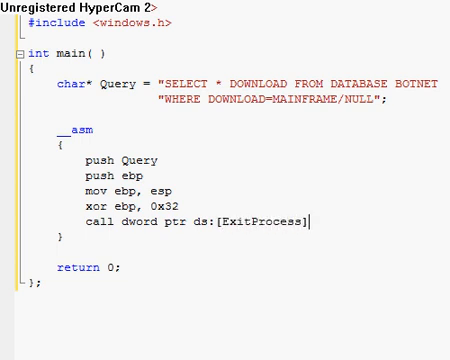
{"action": "type", "text": "- NUL"}
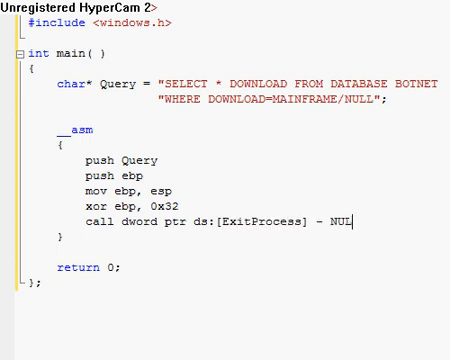
{"action": "type", "text": "VALUE"}
{"action": "type", "text": "#prag"}
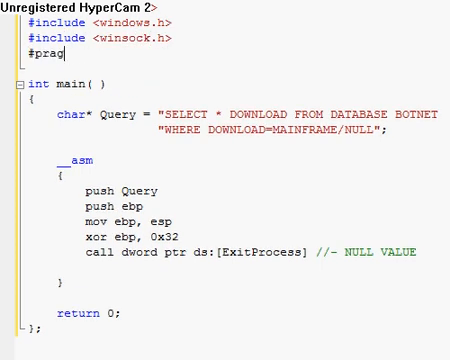
- Finish the #pragma comment link line, then add push 0x32 and push 0xffffffff
{"action": "type", "text": "ma comment( libm,"}
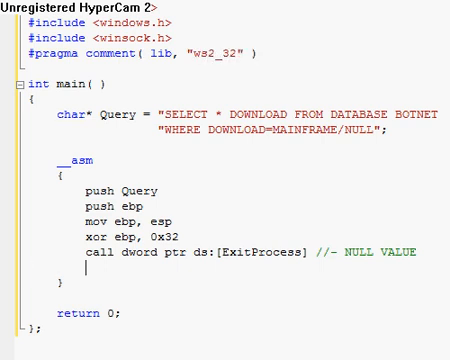
{"action": "type", "text": "push Q"}
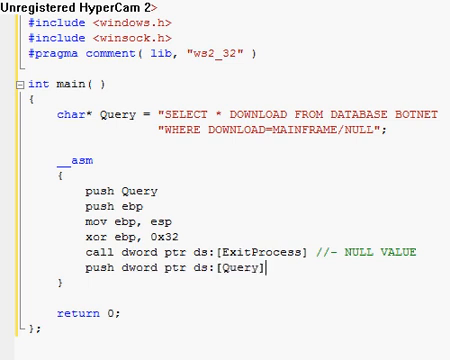
{"action": "type", "text": "push"}
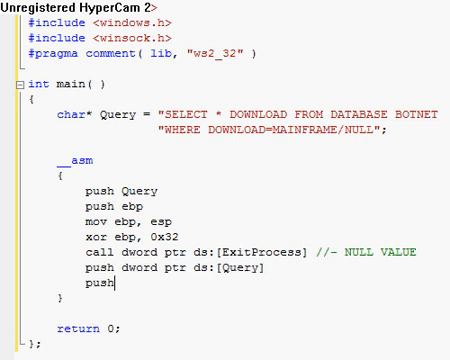
{"action": "type", "text": "0x32"}
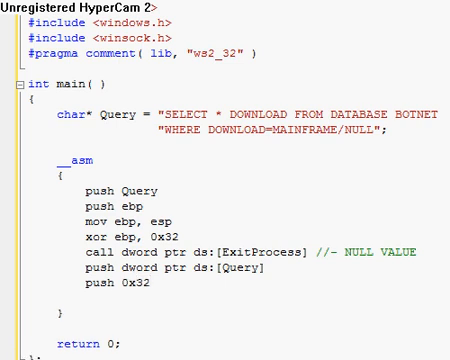
{"action": "type", "text": "push"}
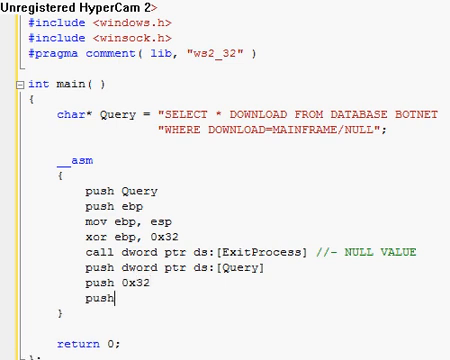
{"action": "type", "text": "0xffff"}
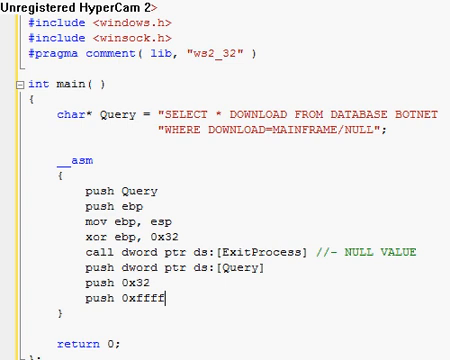
{"action": "type", "text": "ffff"}
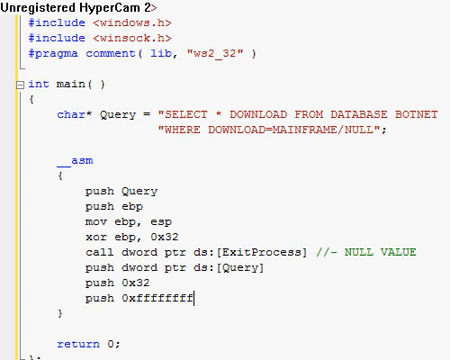
- Add push 0x132 with a //-5 comment and call dword ptr ds:[send]
{"action": "type", "text": "push 32"}
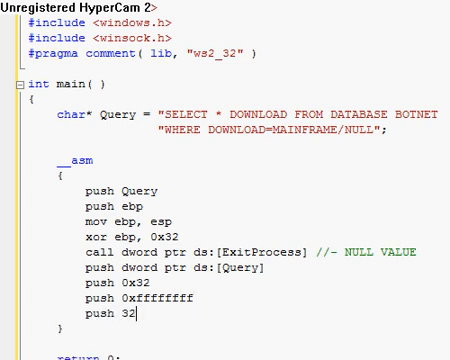
{"action": "type", "text": "-5"}
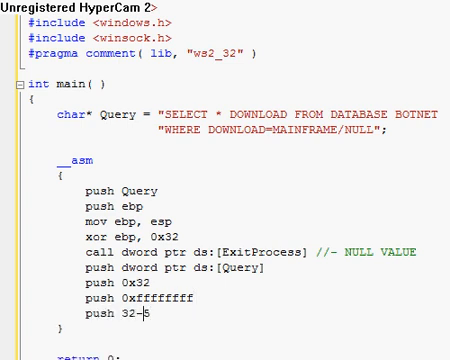
{"action": "type", "text": "//"}
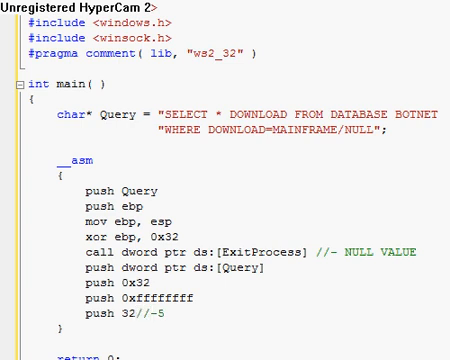
{"action": "type", "text": "0x1"}
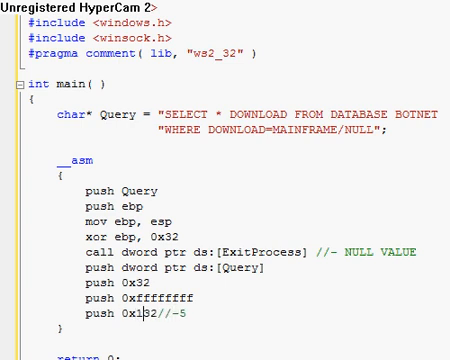
{"action": "type", "text": "call"}
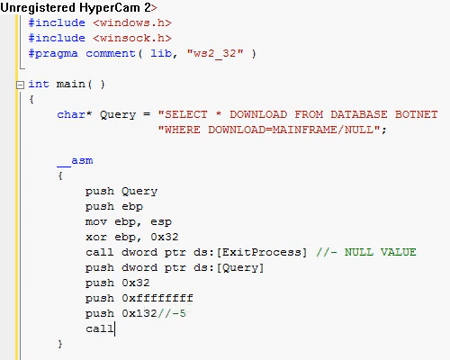
{"action": "type", "text": "dword ptr ds:[sen"}
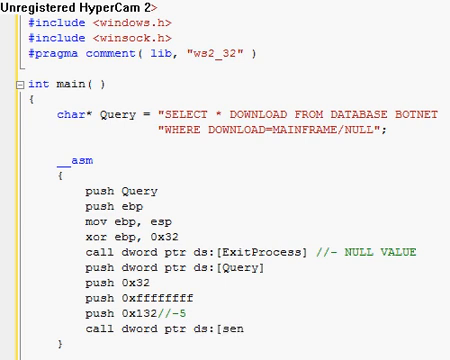
{"action": "scroll", "scroll_direction": "down", "scroll_amount": 3}
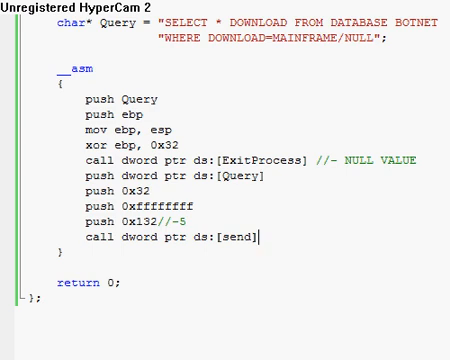
- Begin the ShellCode string of hex escape bytes, starting \x9C\x21\x72
{"action": "type", "text": "push"}
{"action": "left_click", "coordinate": [177, 51]}
{"action": "type", "text": "char* ShellCode ="}
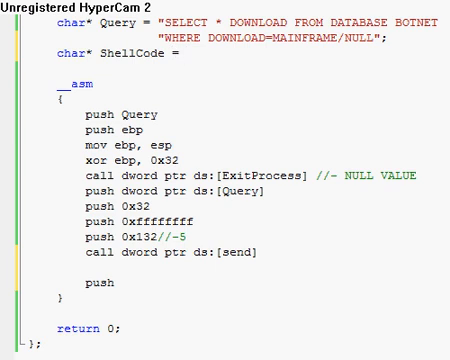
{"action": "type", "text": "\"\\"}
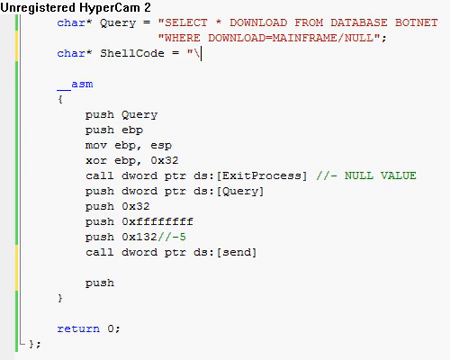
{"action": "type", "text": "x9C\\x21"}
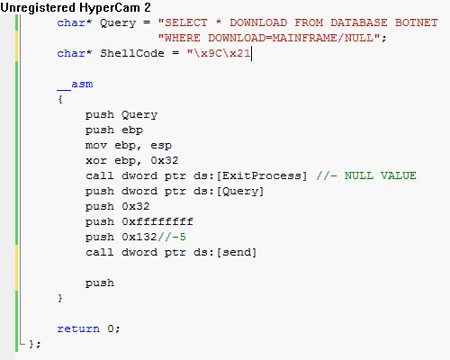
{"action": "type", "text": "\\x72\\x917"}
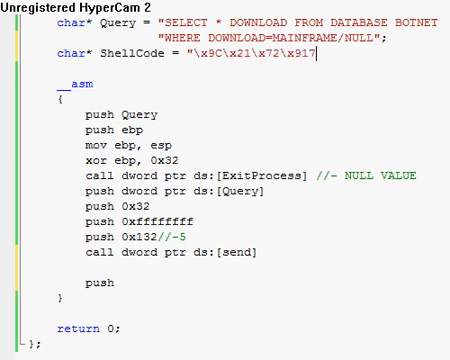
{"action": "type", "text": "\\xC2\\x02"}
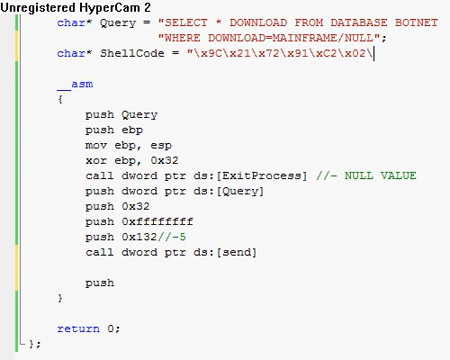
{"action": "type", "text": "\\x83\\x21"}
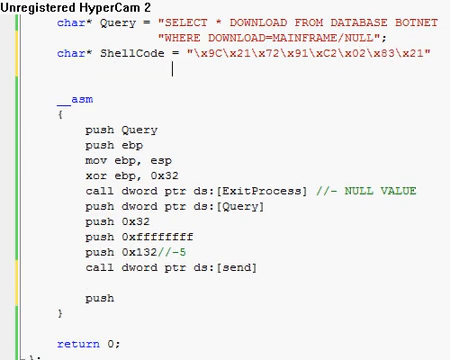
- Finish the ShellCode bytes ending \x23, then push ShellCode and call ShellExecute
{"action": "type", "text": "\"\\x29\""}
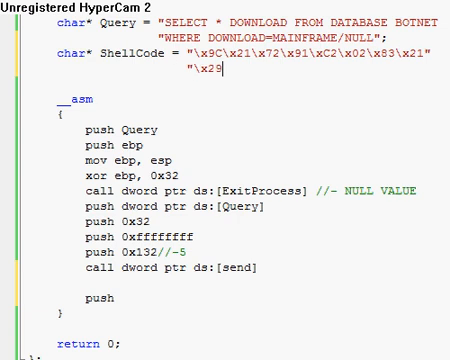
{"action": "type", "text": "\\x9E"}
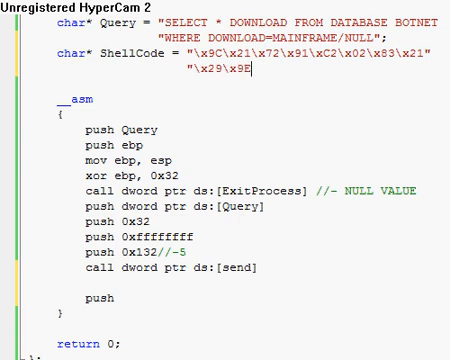
{"action": "type", "text": "x2"}
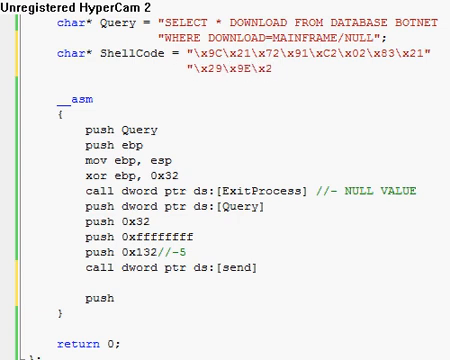
{"action": "type", "text": "3\";"}
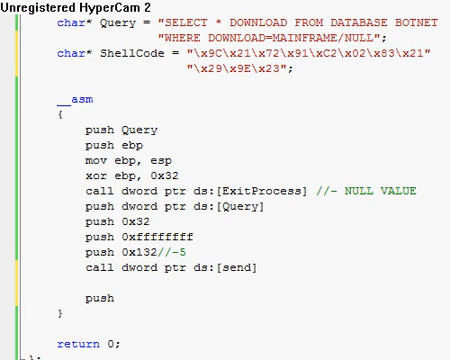
{"action": "type", "text": "ShellCode"}
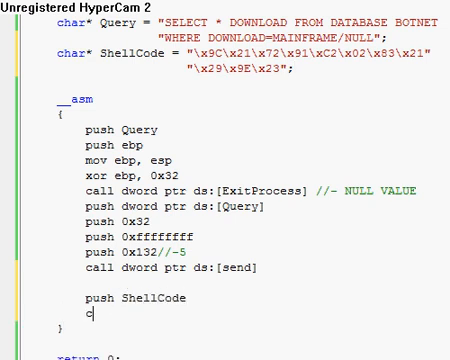
{"action": "type", "text": "all ShellExecute"}
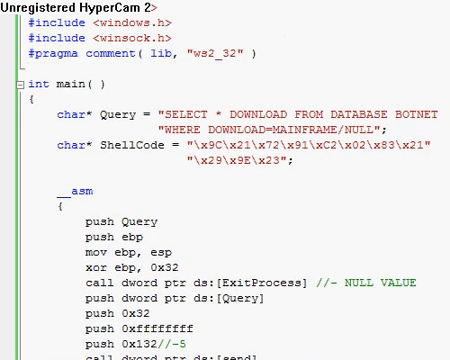
- Write ExecuteSQLDownload(char* query) above main with xor ebx, add ebx 0xffff, and ebx 0x32
{"action": "type", "text": "void Exe"}
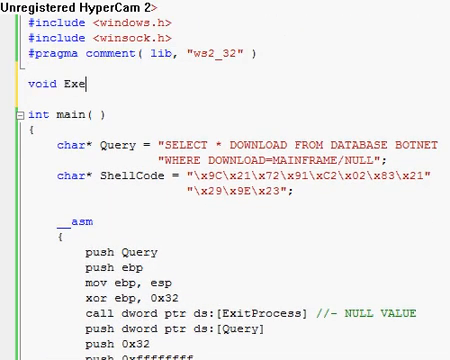
{"action": "type", "text": "cuteSQLDownload( char* query"}
{"action": "type", "text": "{"}
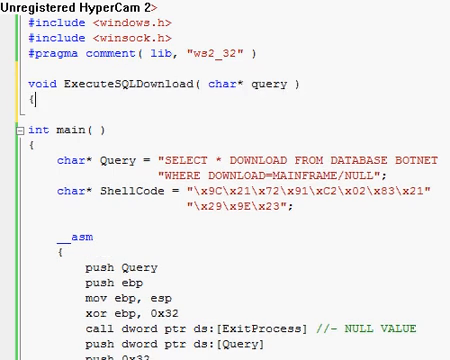
{"action": "type", "text": "xor ebx, ebx"}
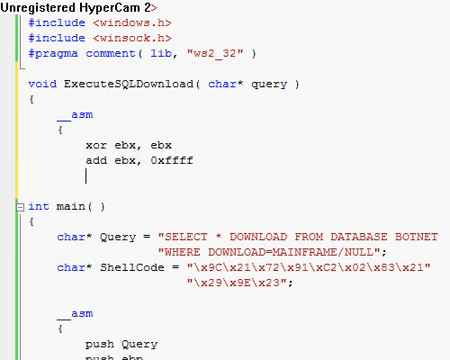
{"action": "type", "text": "and ebx, 0x32"}
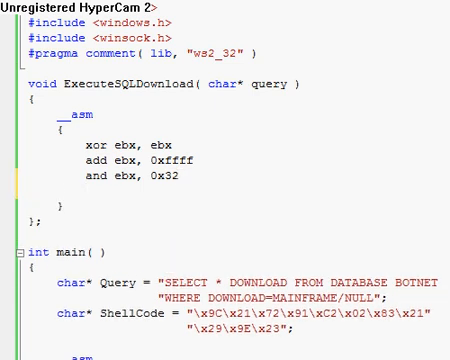
{"action": "type", "text": "push dword ptr ds:[q"}
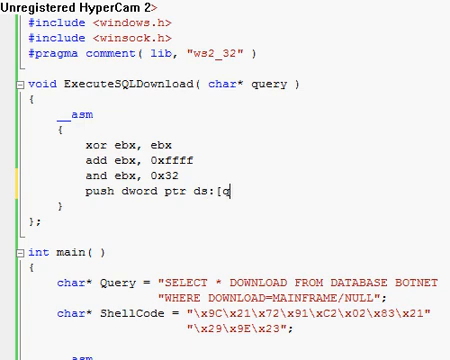
- Scroll down to the end of main to place the ExecuteSQLDownload(Query) call
{"action": "scroll", "scroll_direction": "down", "scroll_amount": 3}
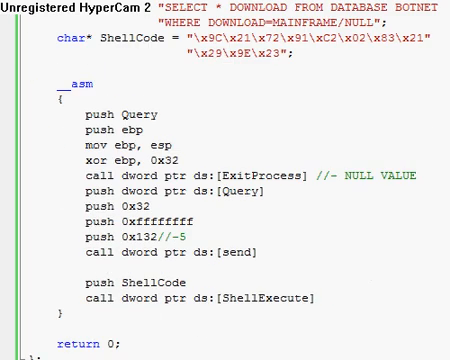
{"action": "scroll", "scroll_direction": "down", "scroll_amount": 3}
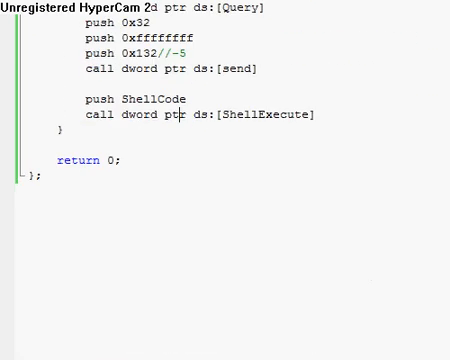
{"action": "scroll", "scroll_direction": "up", "scroll_amount": 3}
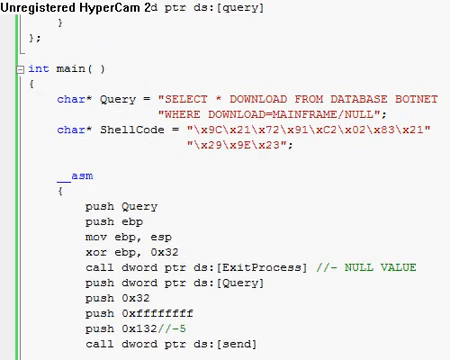
{"action": "scroll", "scroll_direction": "down", "scroll_amount": 3}
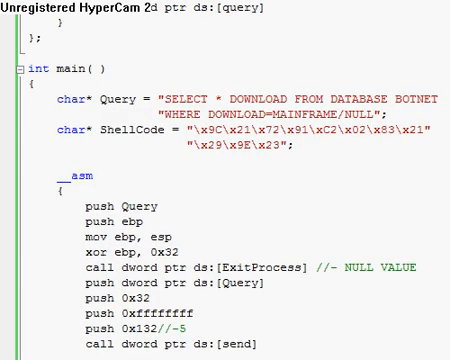
{"action": "scroll", "scroll_direction": "down", "scroll_amount": 3}
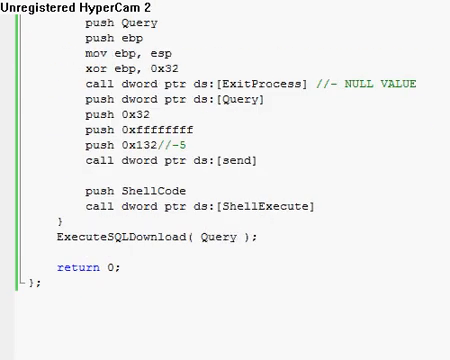